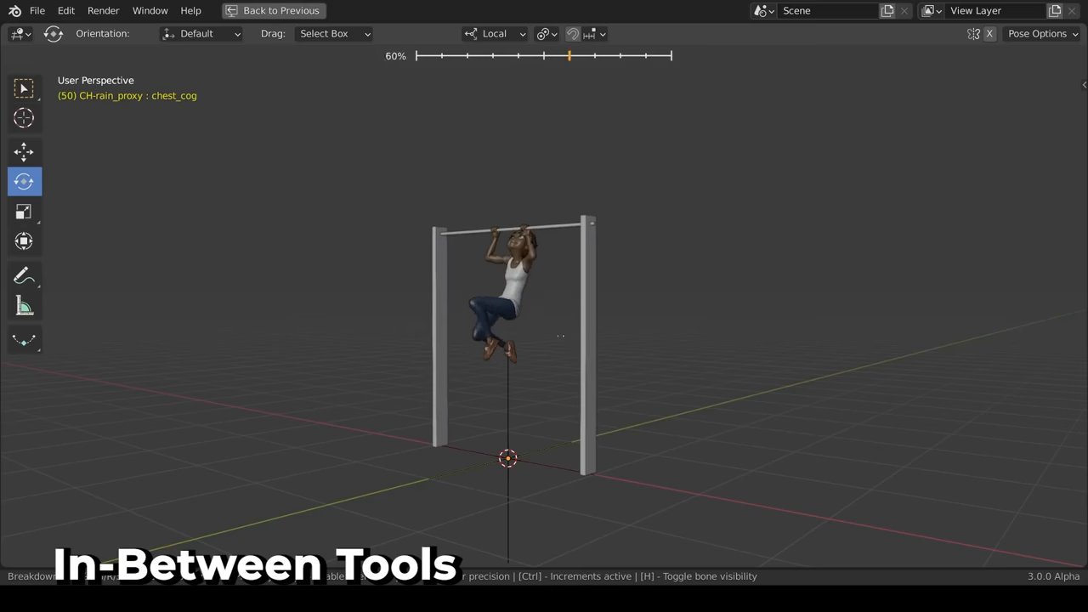
Step: Blend the hanging character's pose to about 60% between its neighbouring keyframed poses
left_click_drag(568, 56, 544, 56)
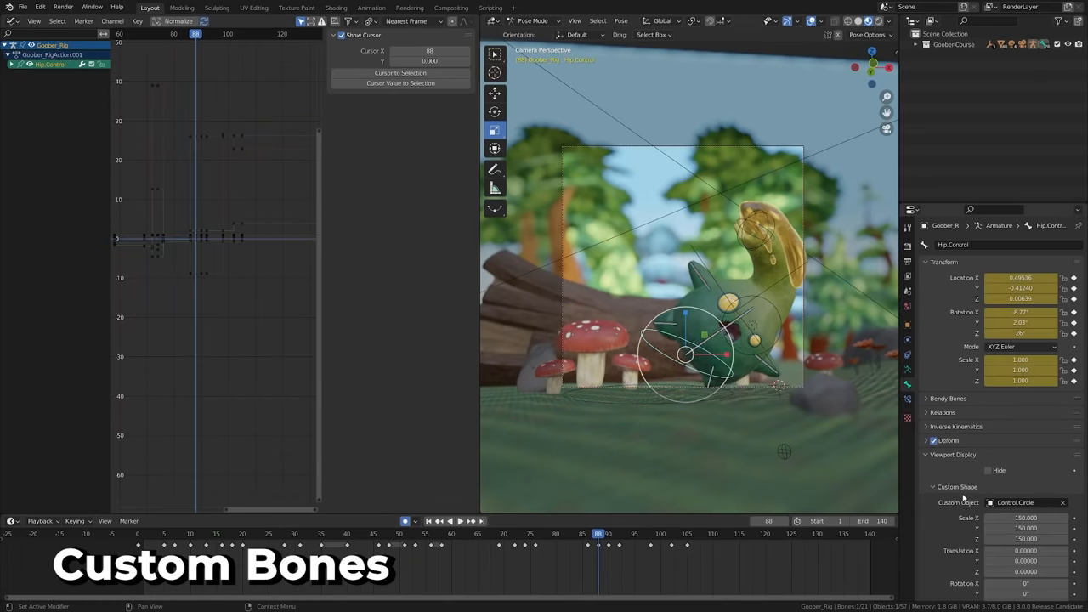
Step: Show the hip control bone using the Control Circle custom shape in Viewport Display
scroll("down", 3)
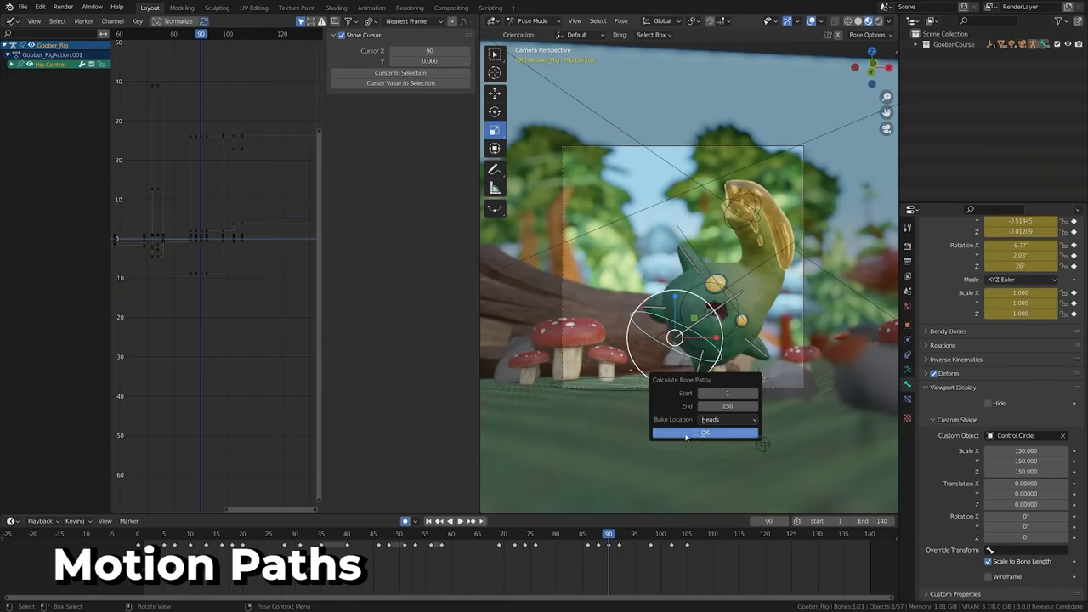
Step: Confirm calculating the control bone's motion paths over the set frame range
left_click(704, 432)
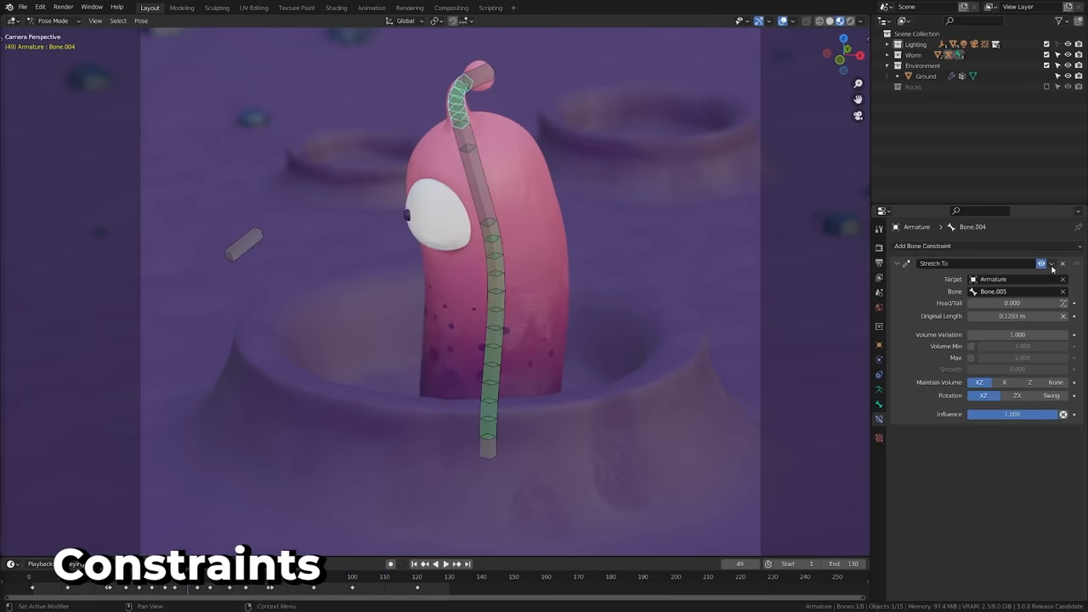
Step: Add a Stretch To constraint targeting the Armature's Bone.005 on the worm's bone
left_click(1053, 262)
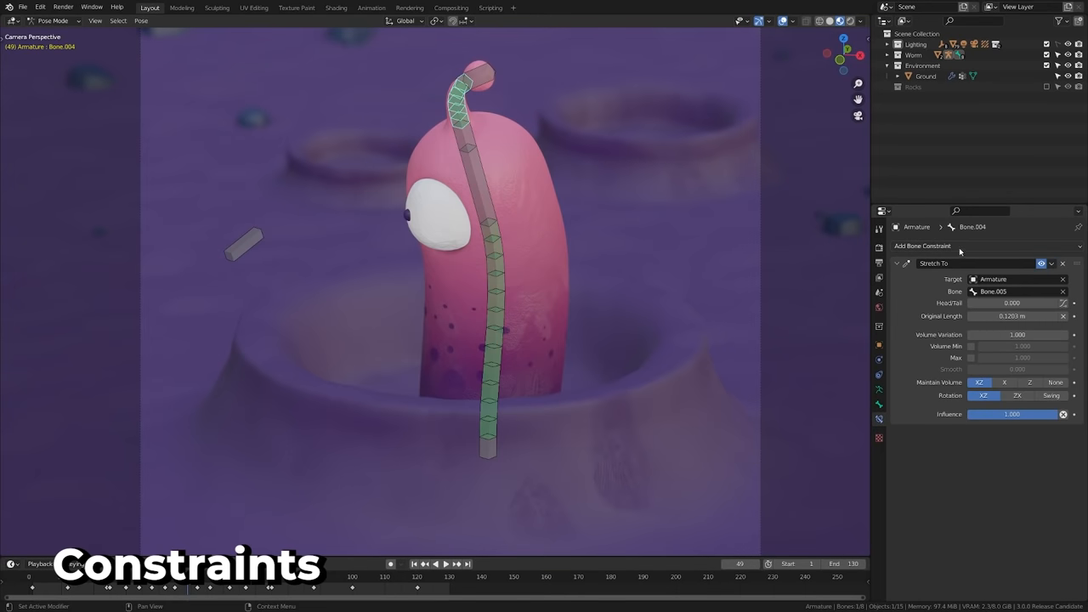
left_click(922, 244)
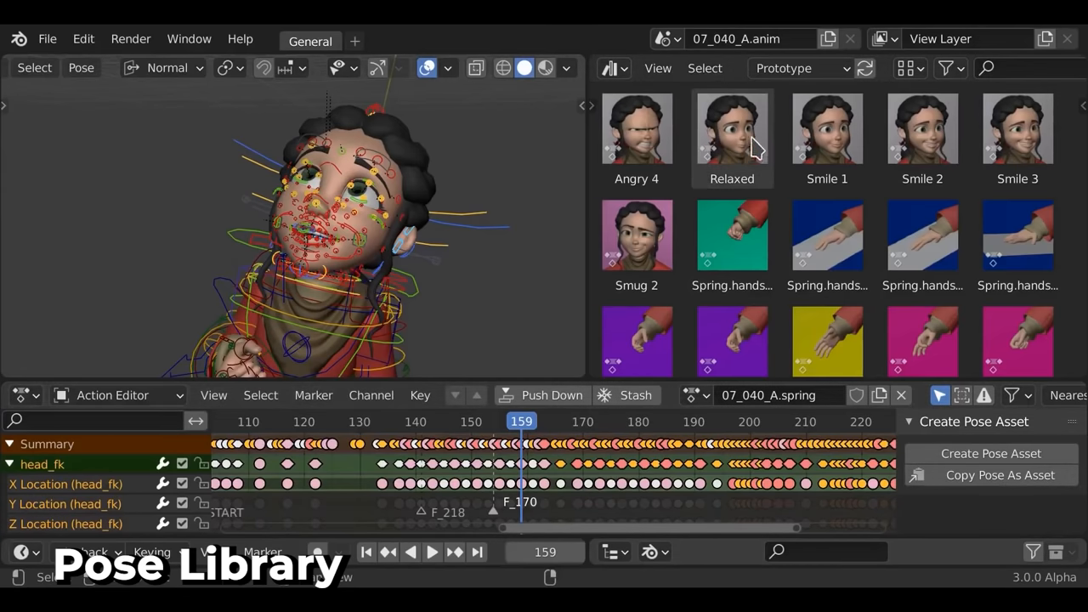
Step: Blend the Smug 2 pose onto the girl's face, then apply a library pose to the man's rig
right_click(731, 140)
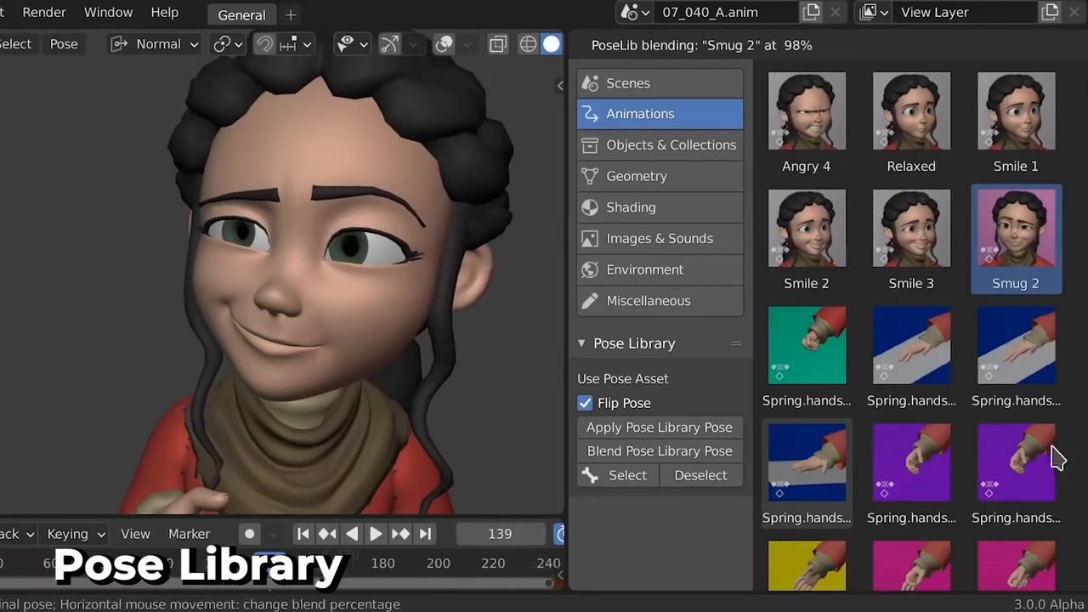
left_click(627, 476)
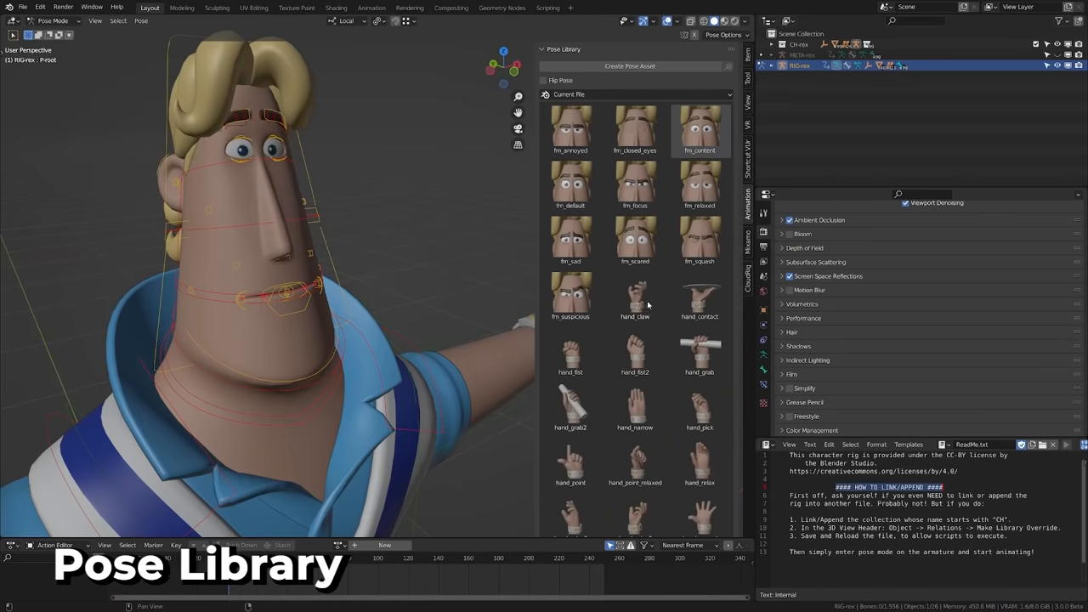
scroll("down", 3)
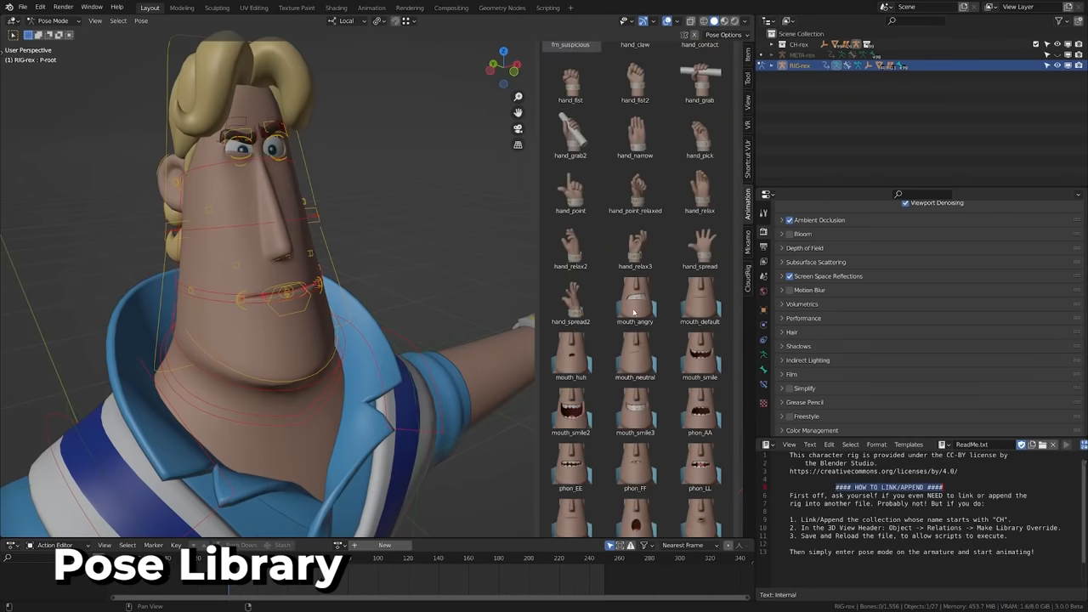
left_click(571, 356)
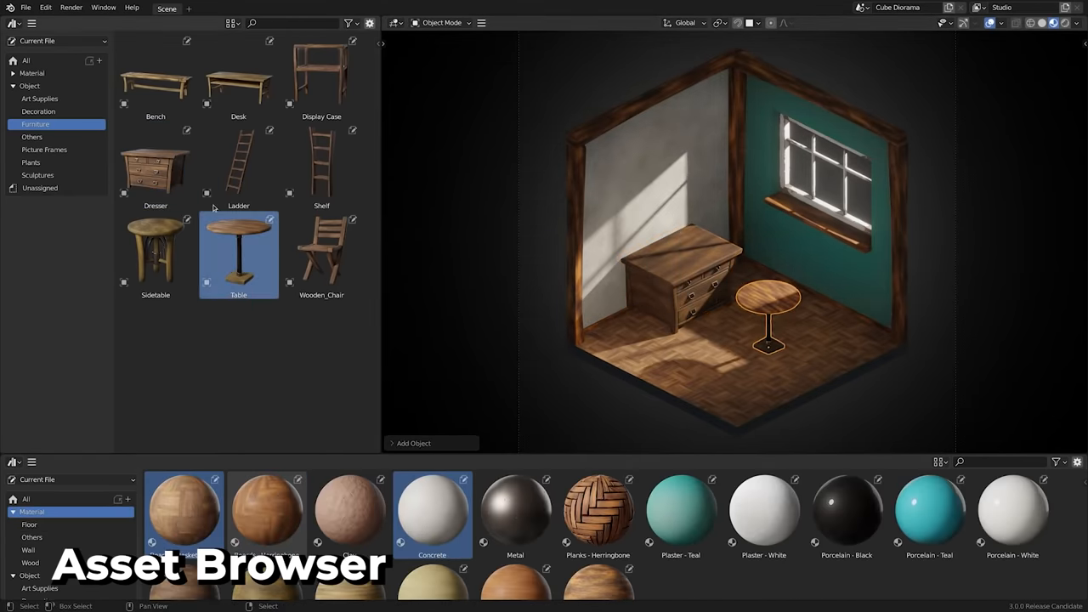
Step: Place the Table asset, apply the yellow woven fabric material, and add rock.003 beside the character
left_click(30, 163)
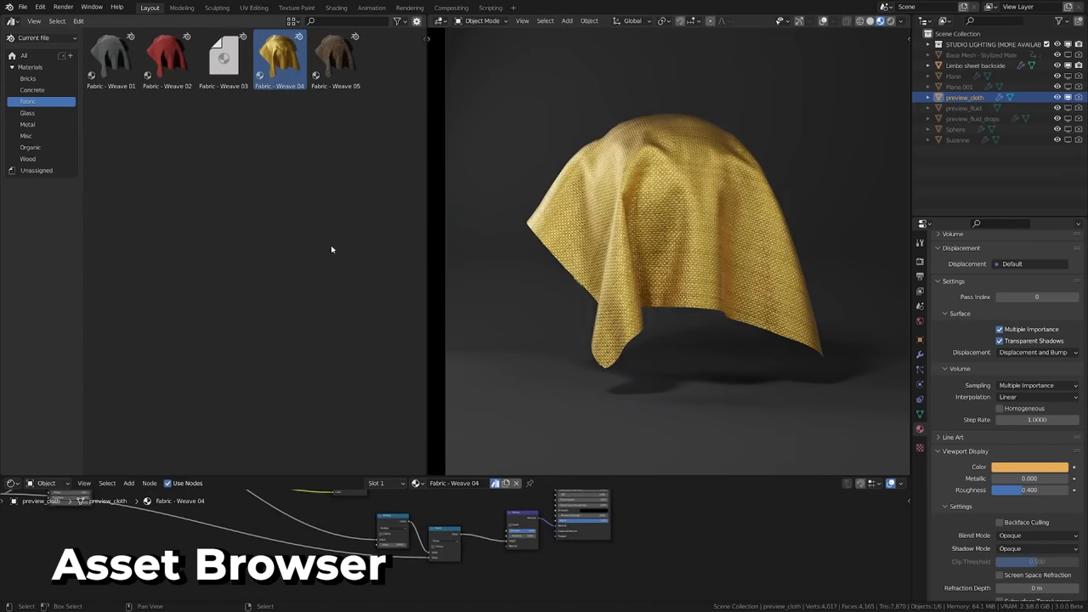
left_click(335, 58)
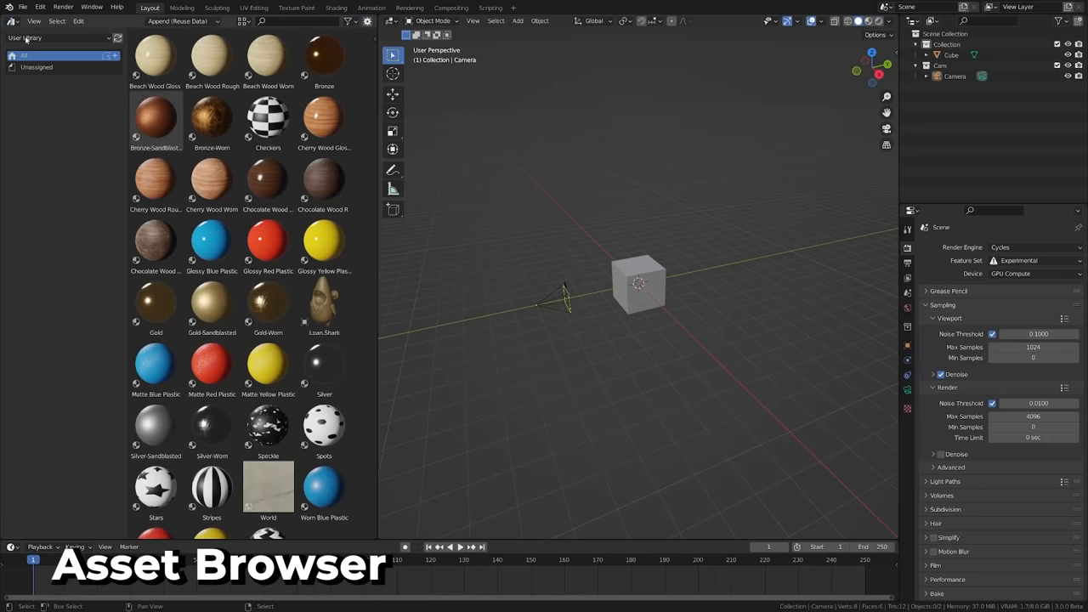
left_click(37, 67)
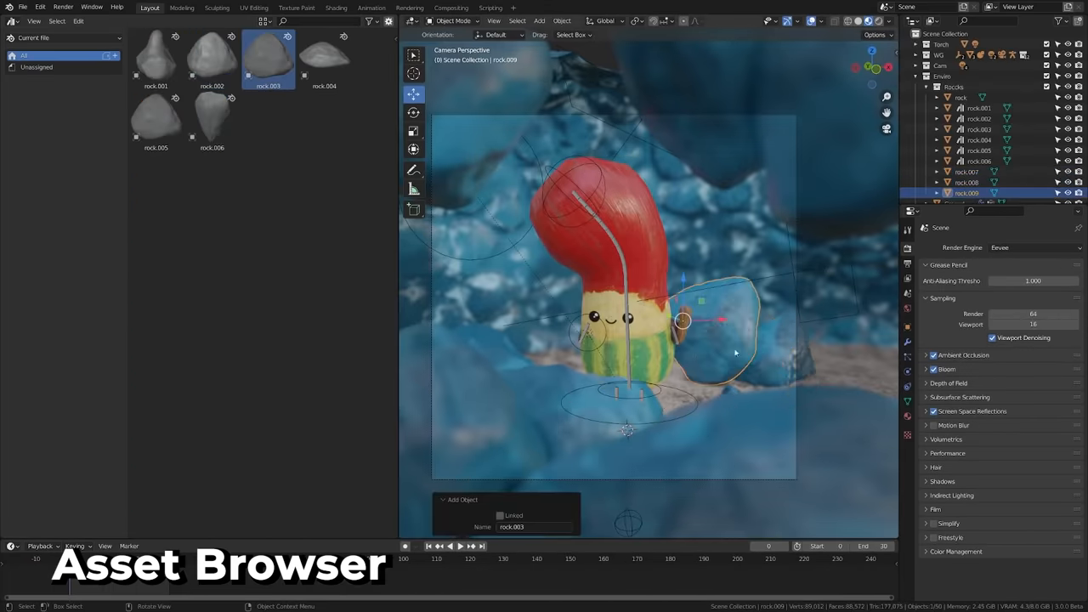
left_click(24, 7)
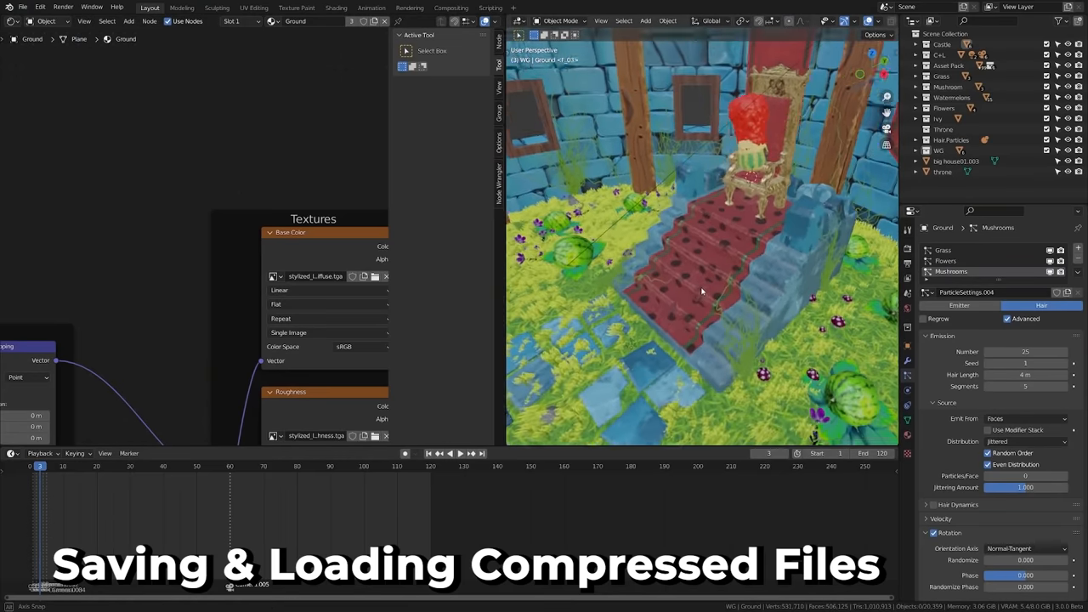
Step: Switch to the throne-room scene clip with the Shader Editor and particle settings shown
left_click(22, 7)
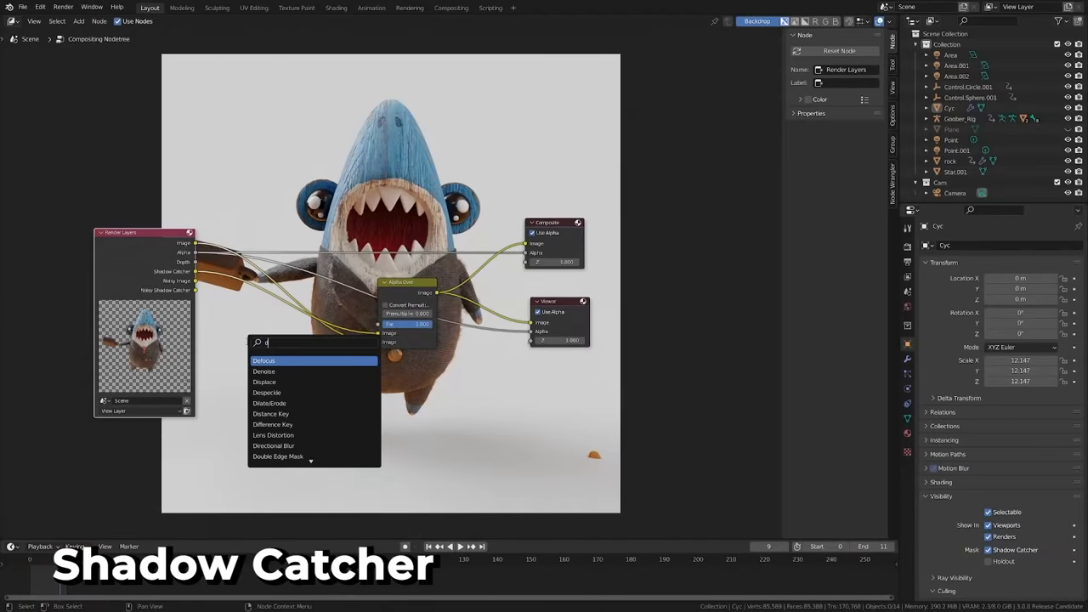
Step: Add a Defocus node to the shark character's compositing node tree
left_click(264, 371)
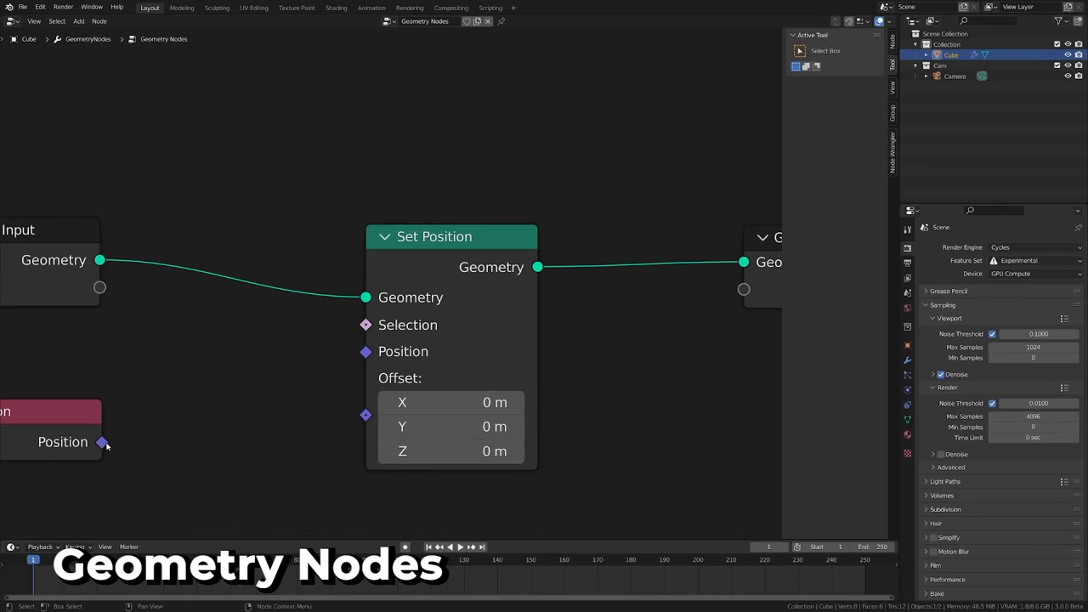
Step: Wire the Position node's output into the Set Position node's Position socket
left_click_drag(105, 442, 364, 350)
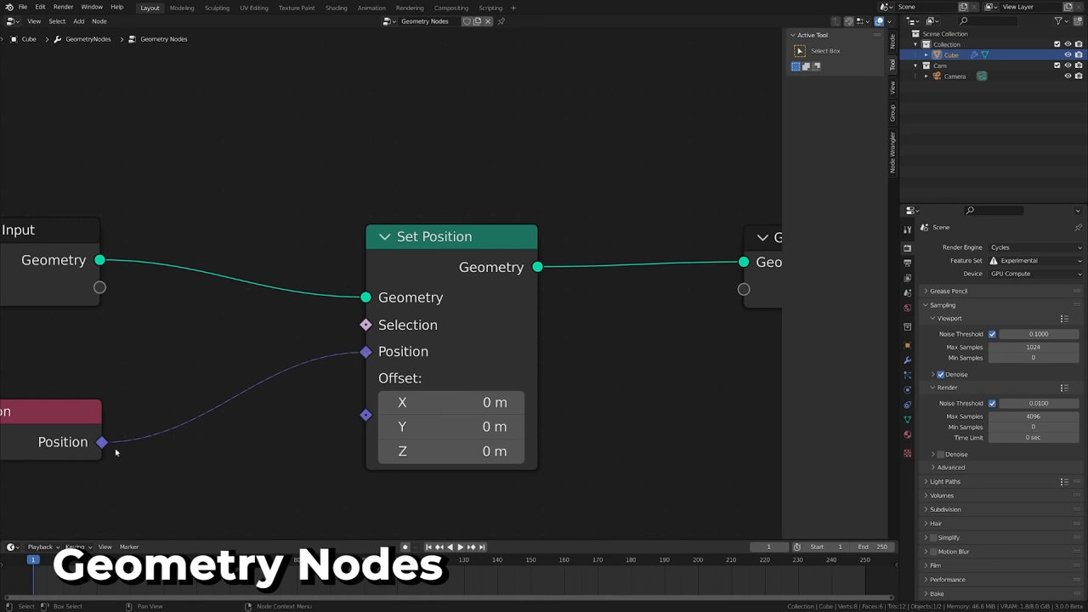
mouse_move(102, 269)
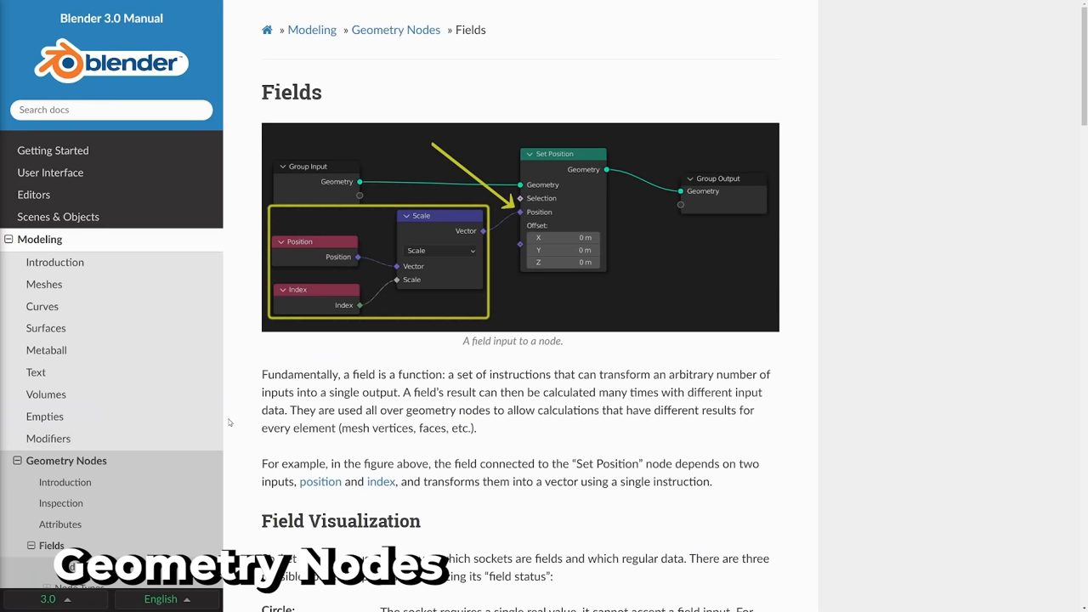
Step: Scroll to the Fields page under Modeling > Geometry Nodes in the Blender 3.0 Manual
scroll("down", 3)
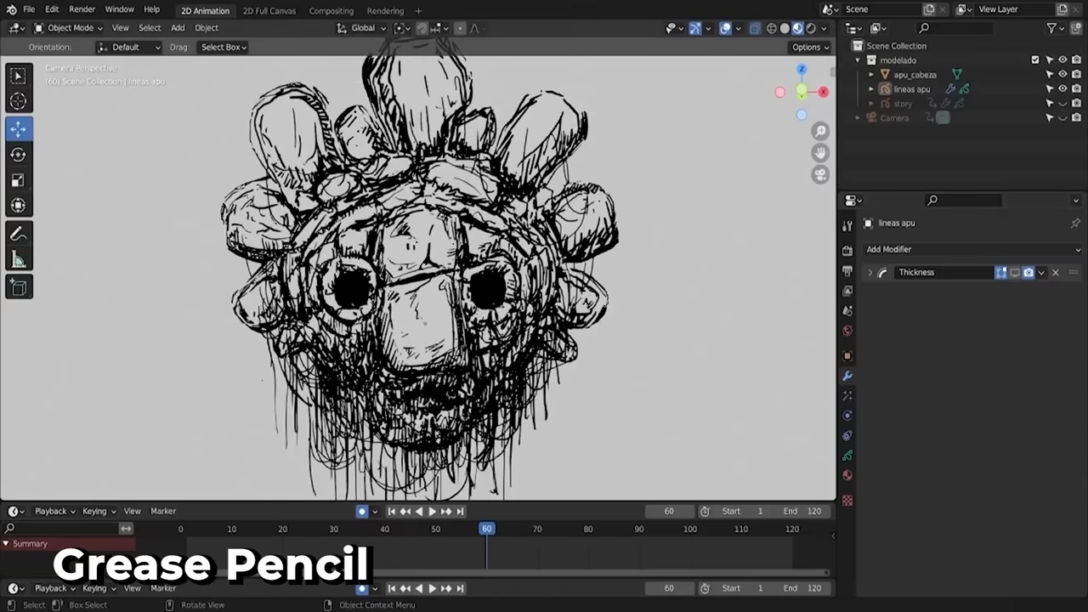
Step: Add a Thickness modifier to the sketched head's grease pencil lines, then show the café illustration
left_click(888, 248)
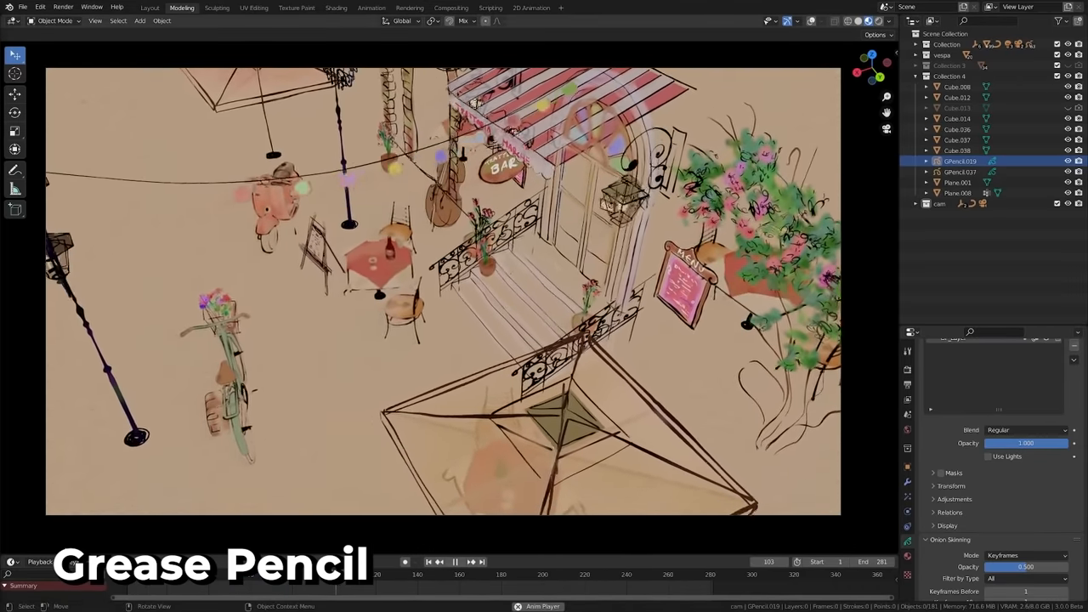
left_click(470, 561)
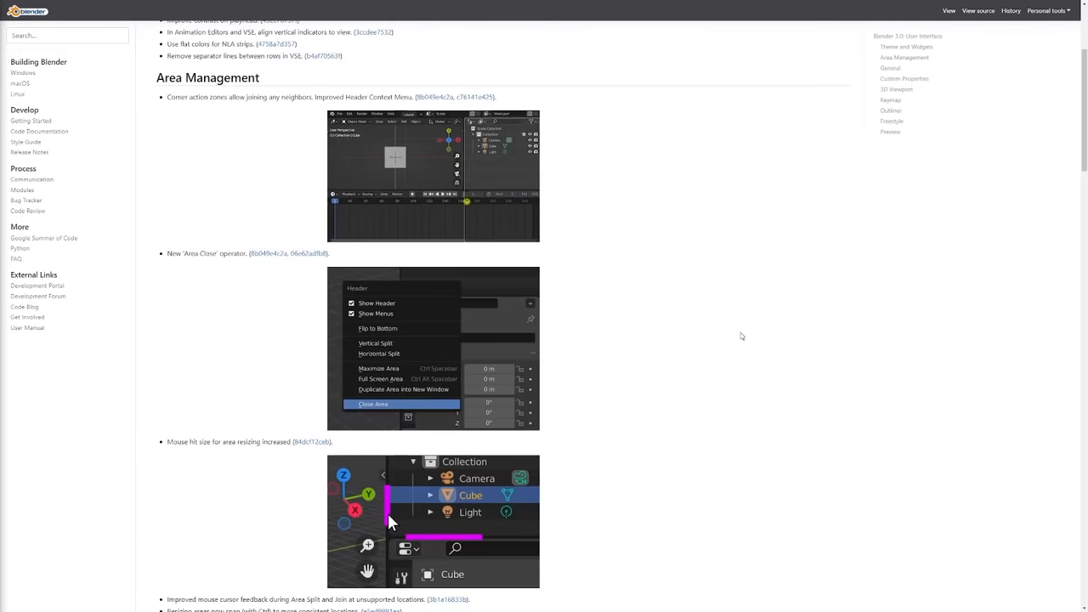
Step: Scroll the User Interface release notes from Area Management down into the General section
scroll("down", 3)
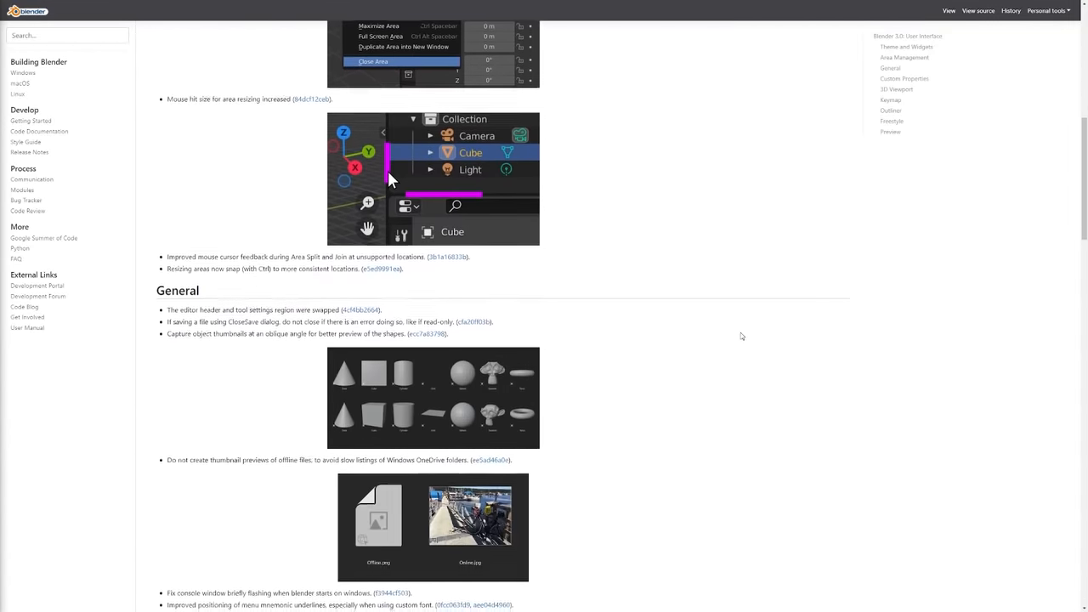
scroll("down", 3)
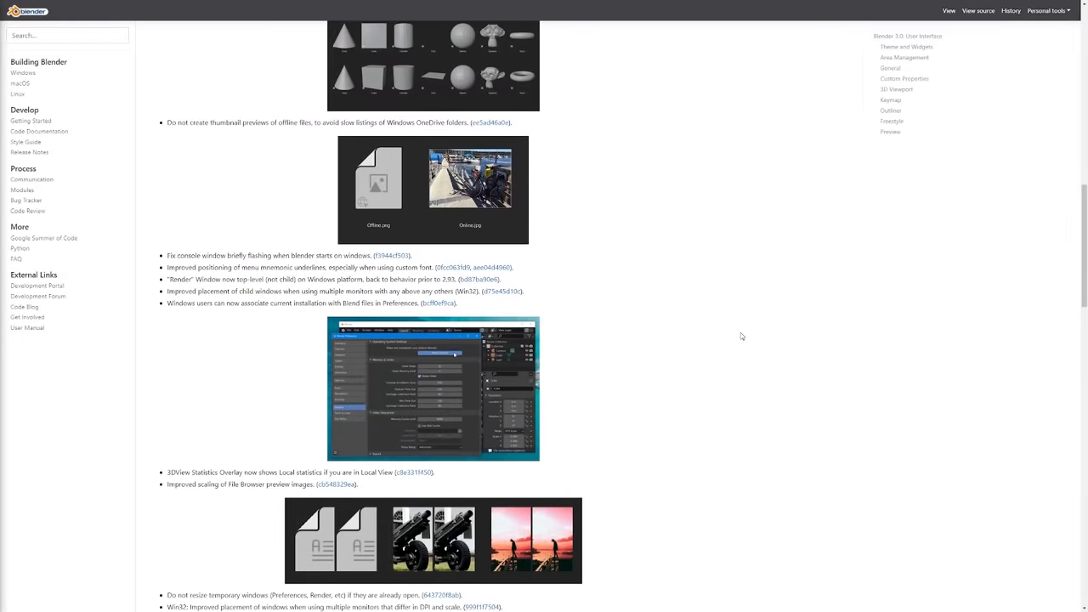